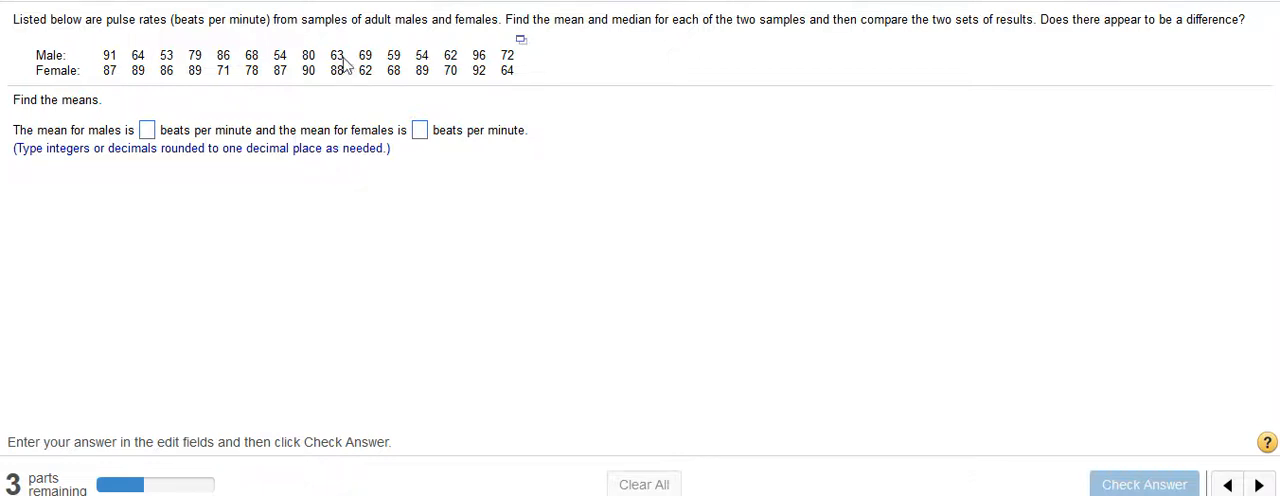
mouse_move(524, 50)
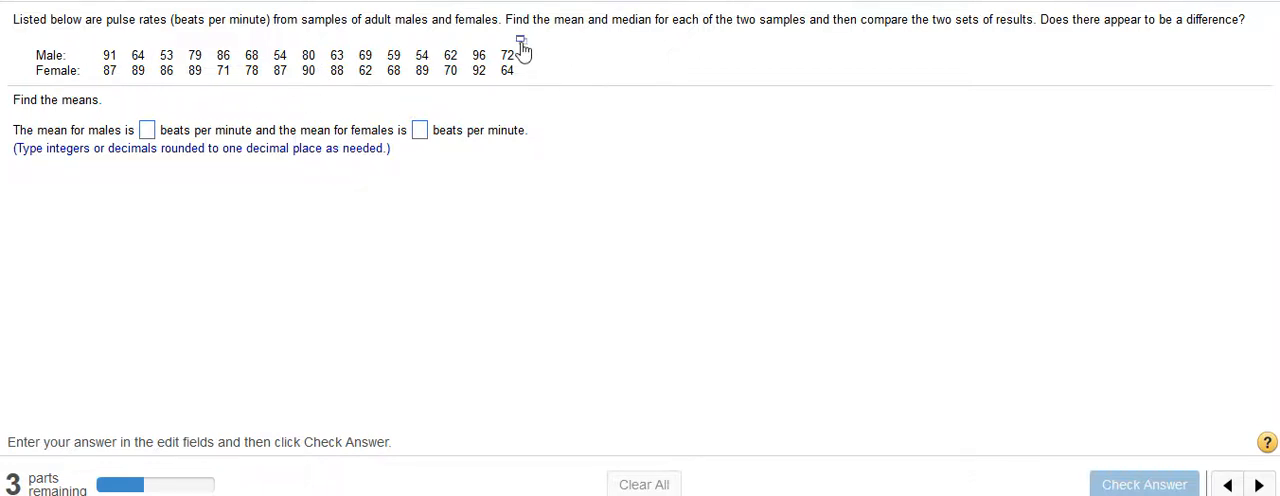
mouse_move(520, 50)
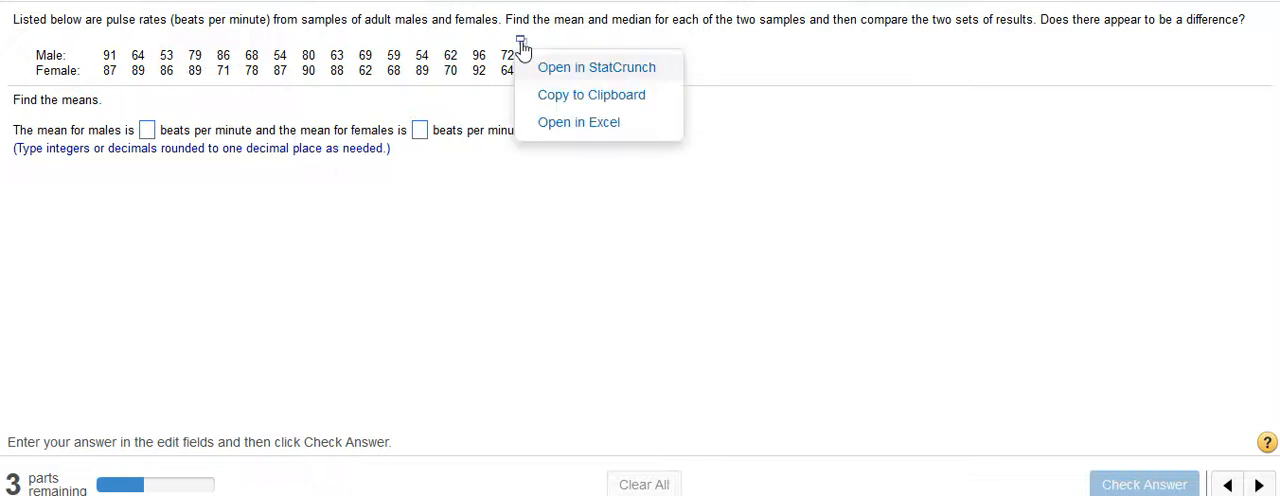
mouse_move(558, 74)
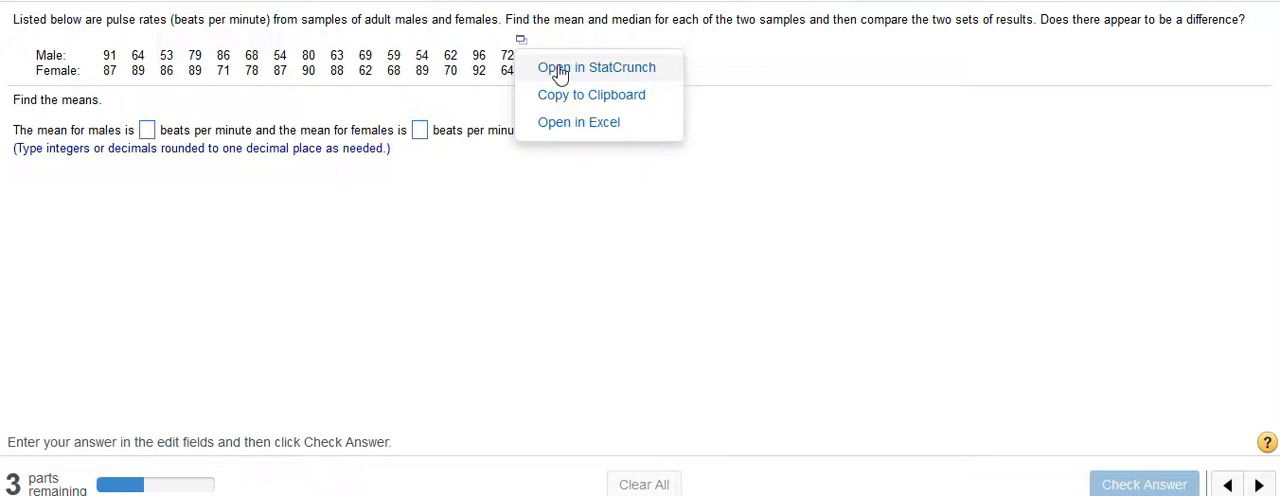
Load the pulse-rate samples into a StatCrunch data set with Male and Female columns
click(596, 68)
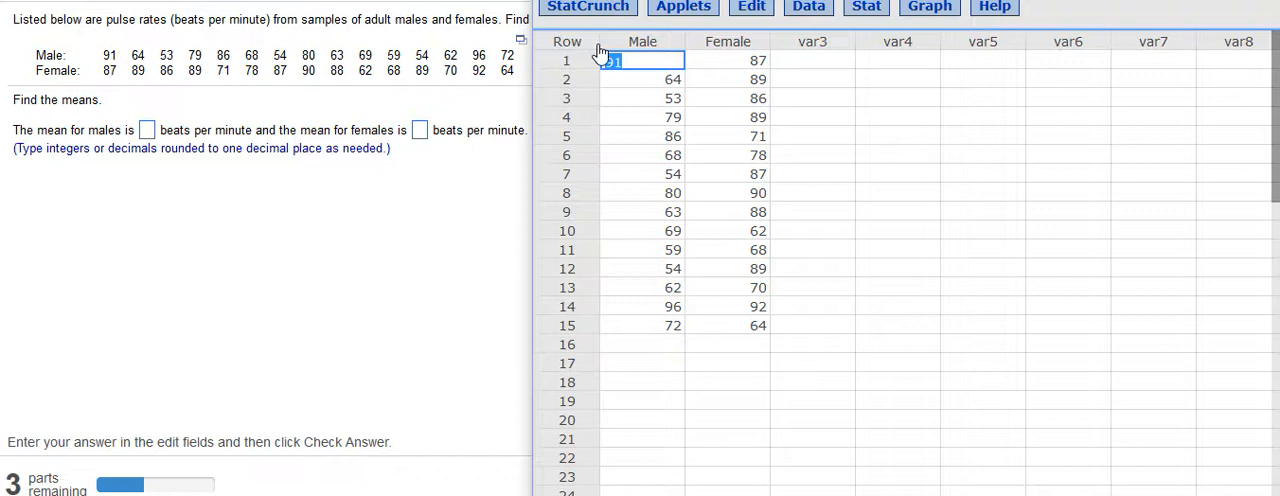
text(91)
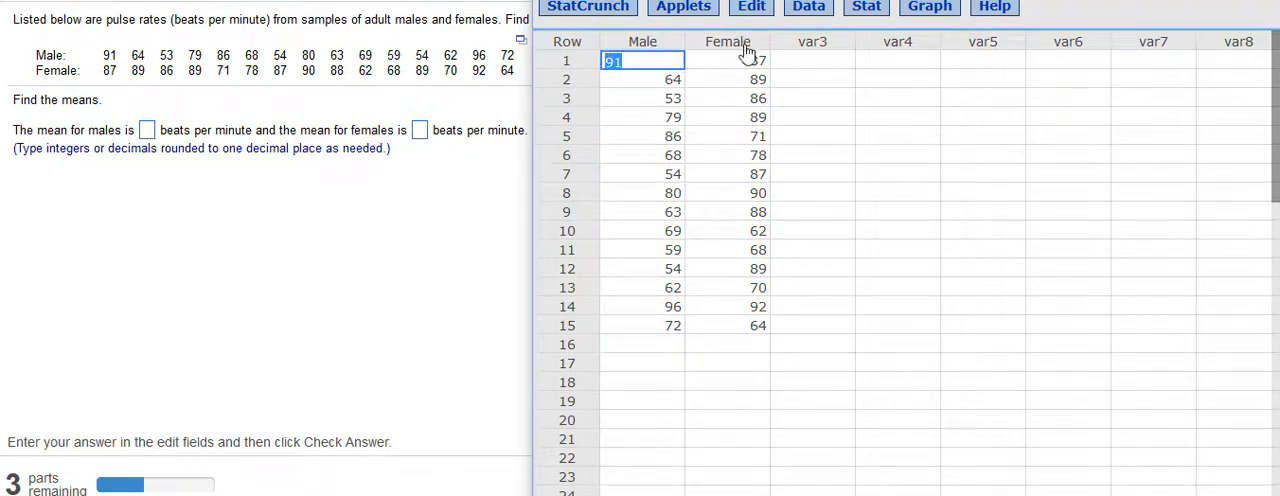
mouse_move(760, 330)
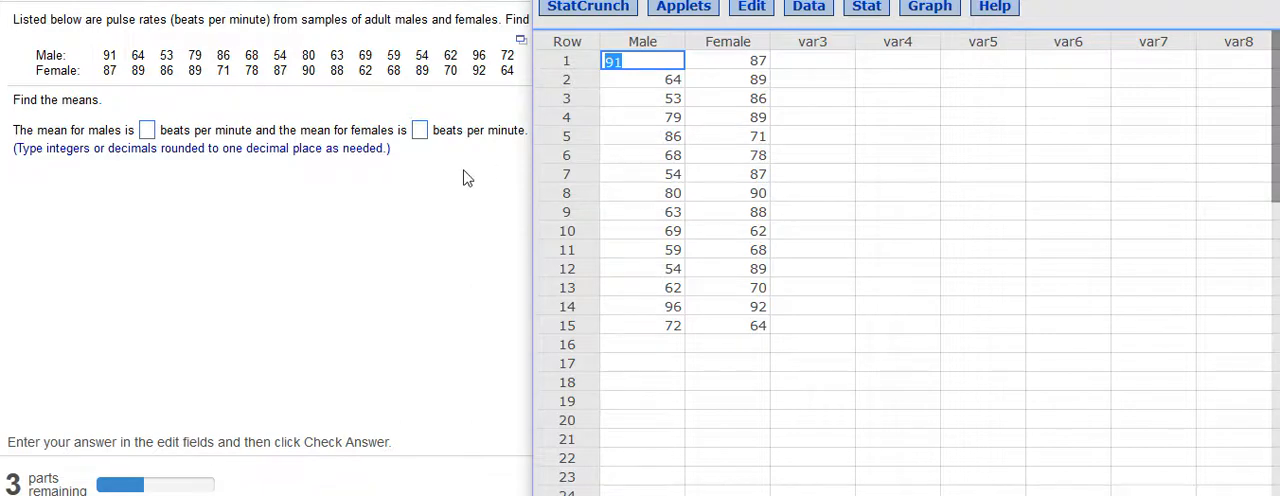
mouse_move(194, 204)
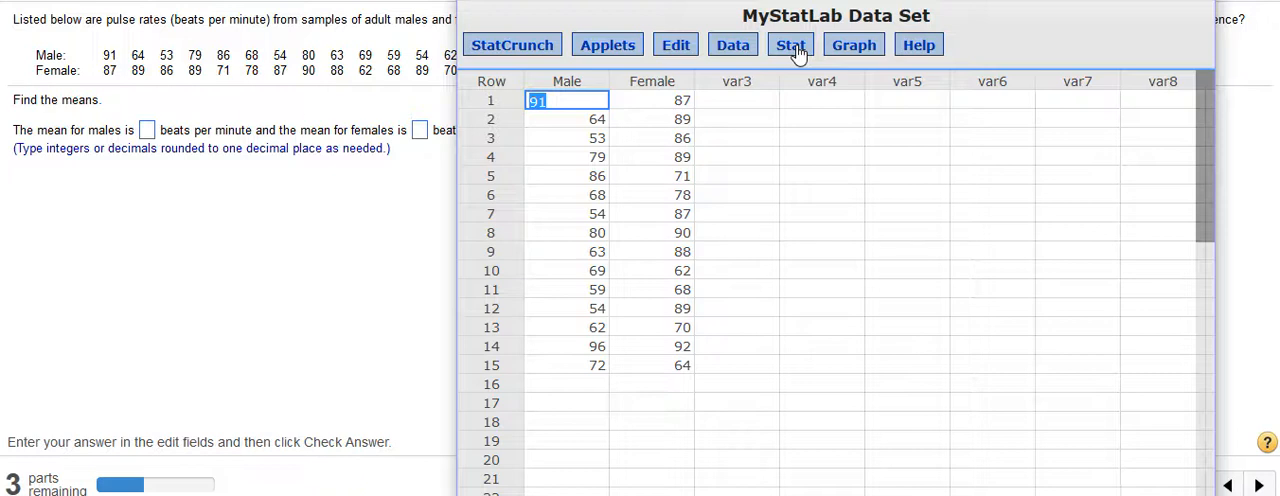
Start Summary Stats for Columns from the Stat menu
click(788, 44)
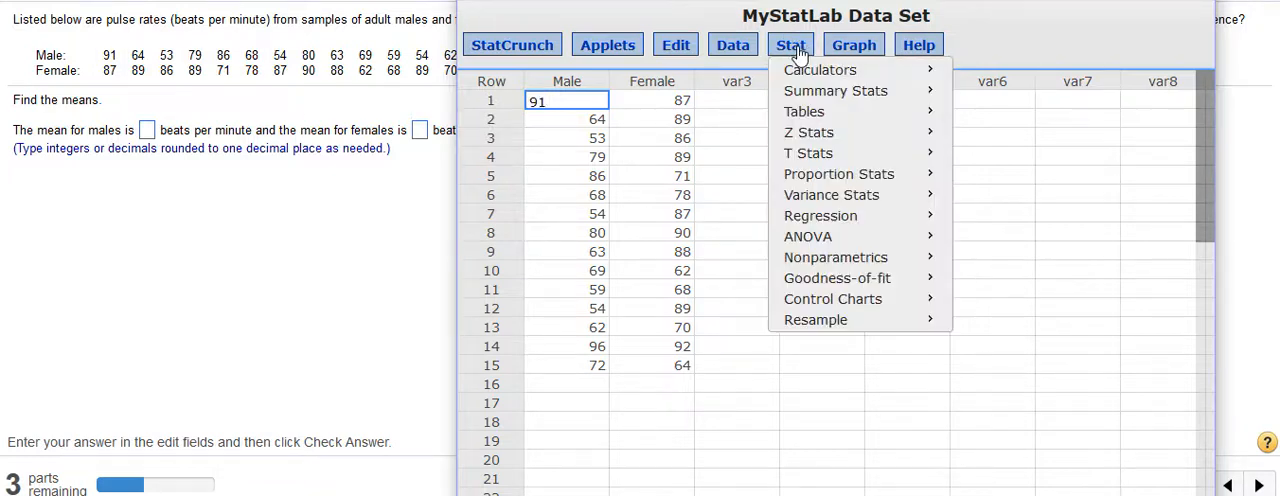
mouse_move(836, 90)
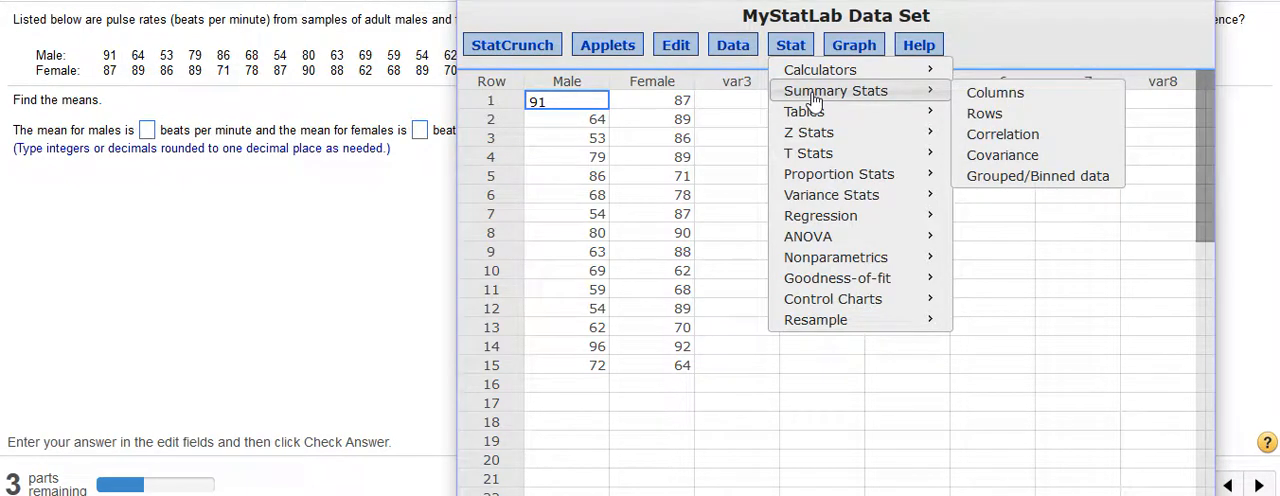
mouse_move(996, 92)
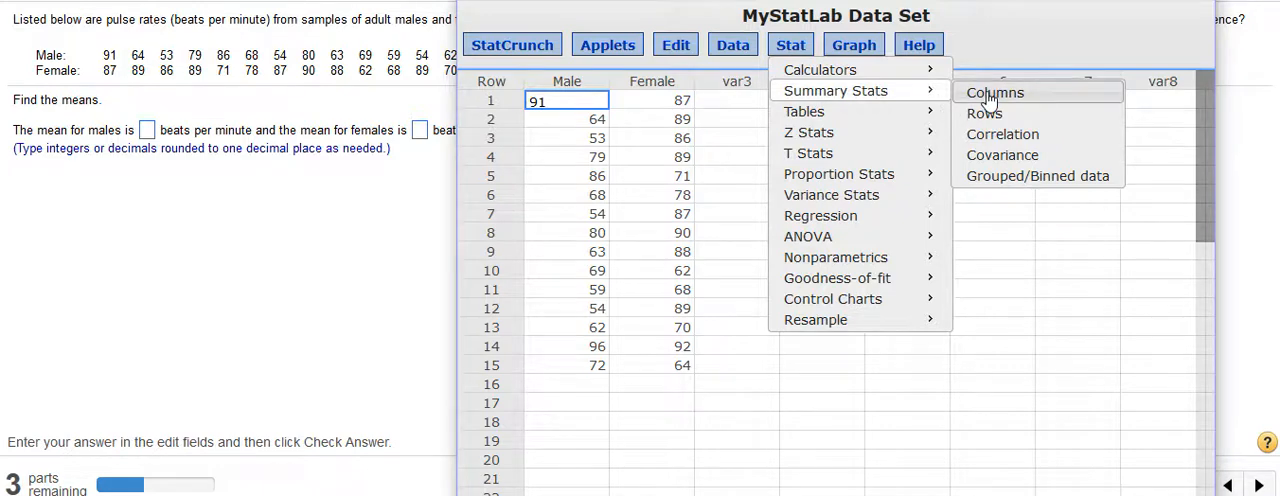
click(994, 92)
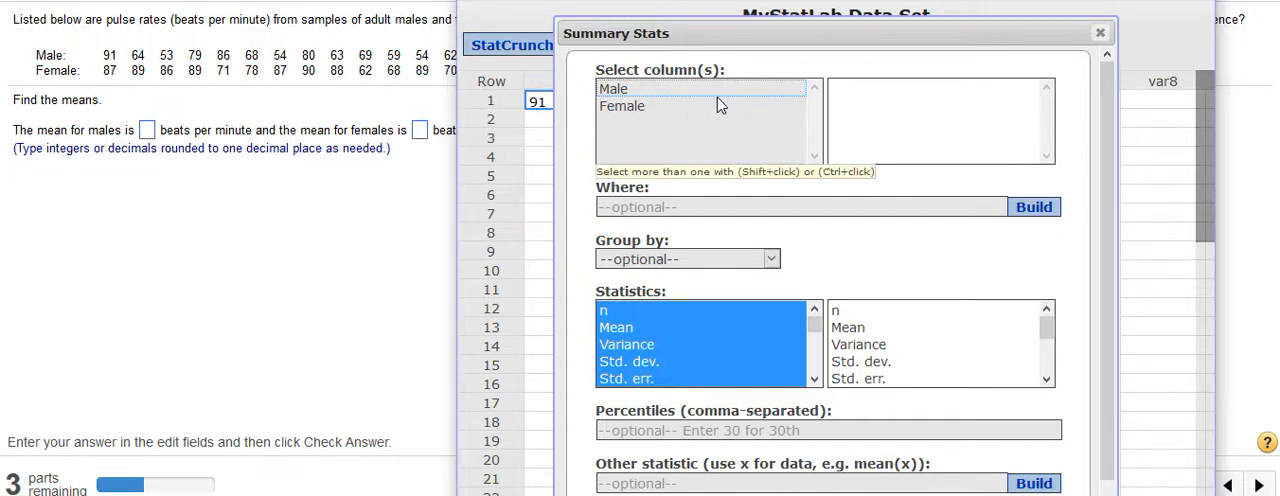
Select both the Male and Female columns and browse the Statistics list
click(612, 88)
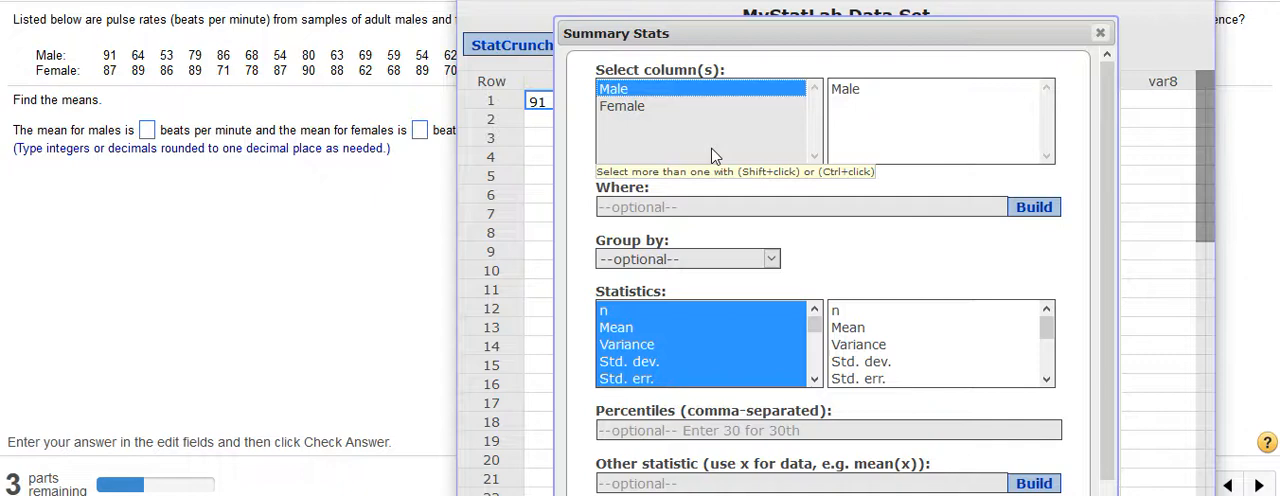
mouse_move(658, 100)
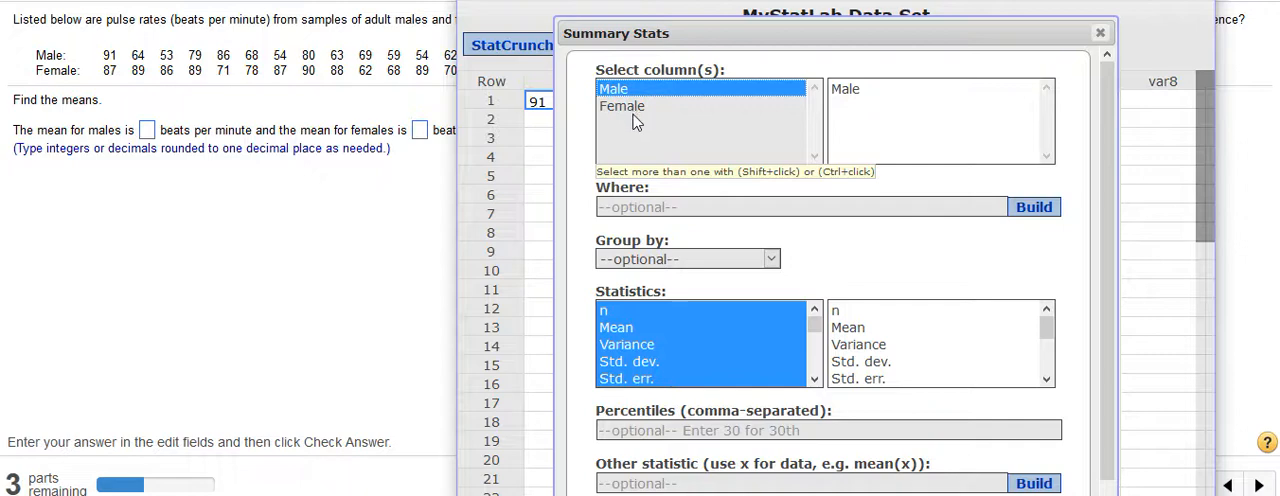
click(622, 104)
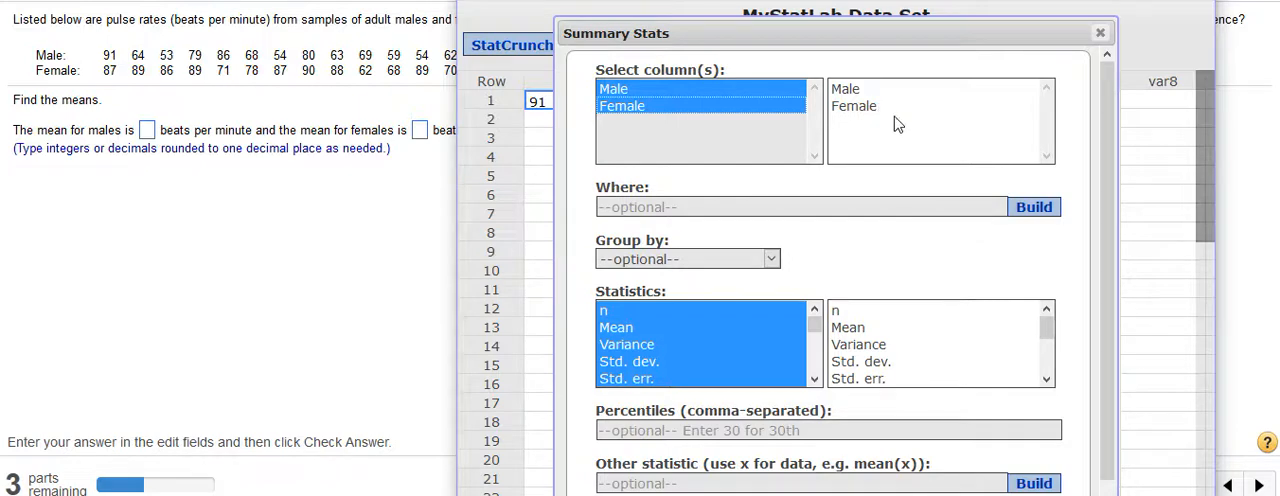
scroll(down, 3)
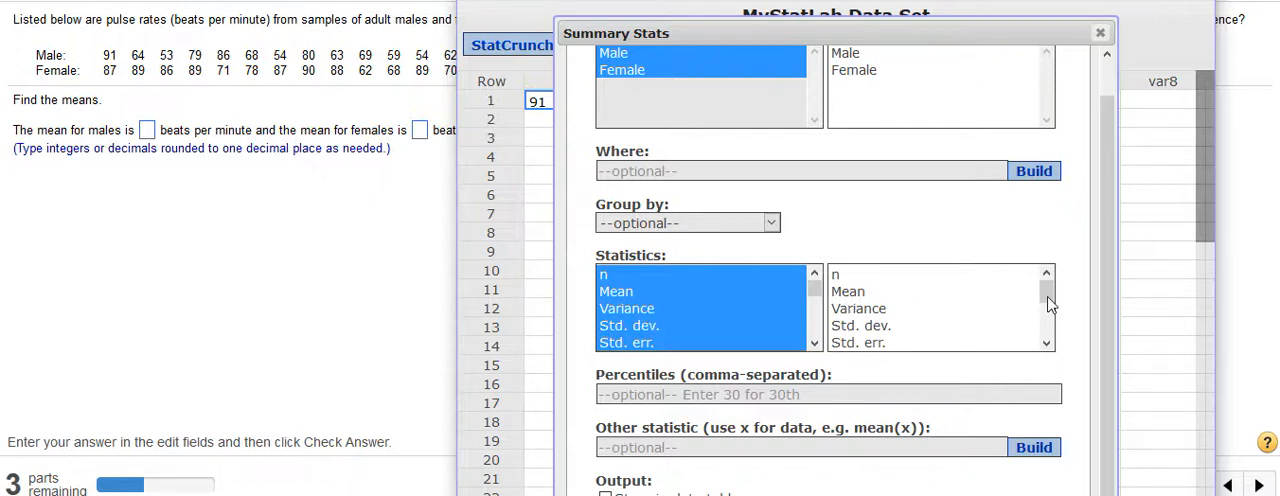
scroll(down, 3)
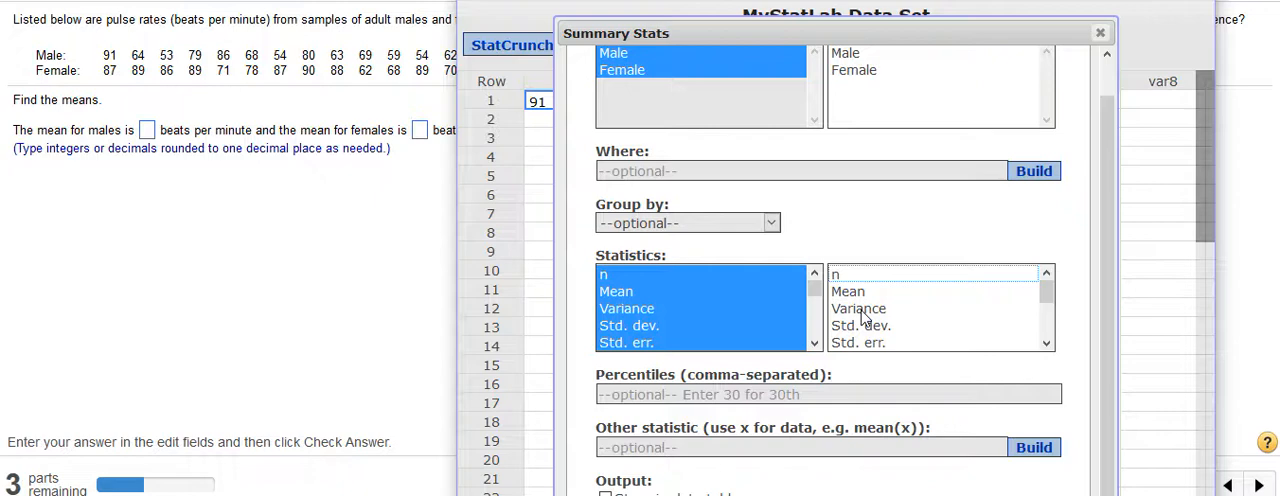
mouse_move(876, 336)
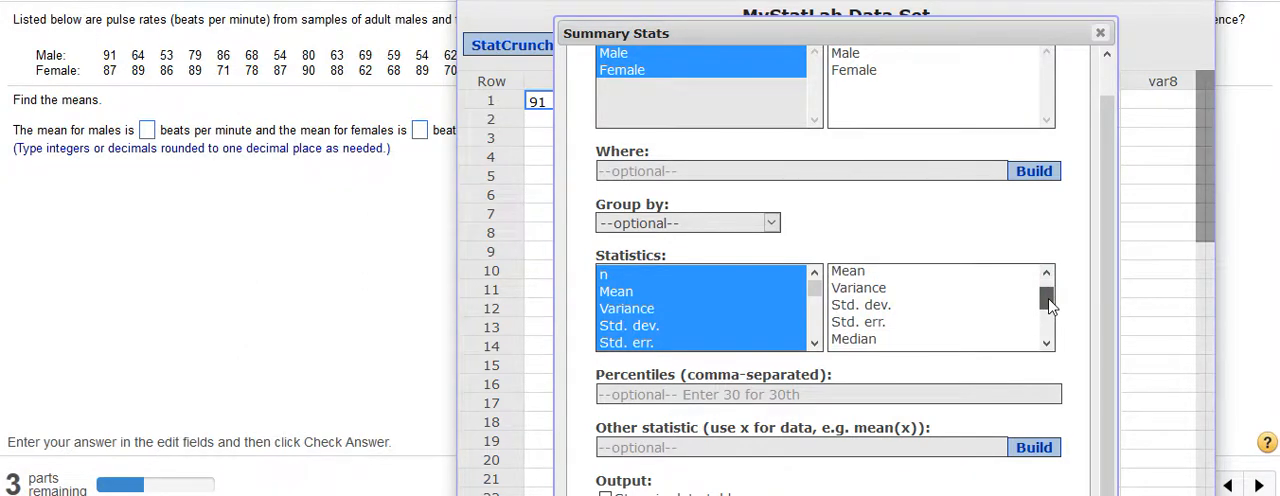
scroll(down, 3)
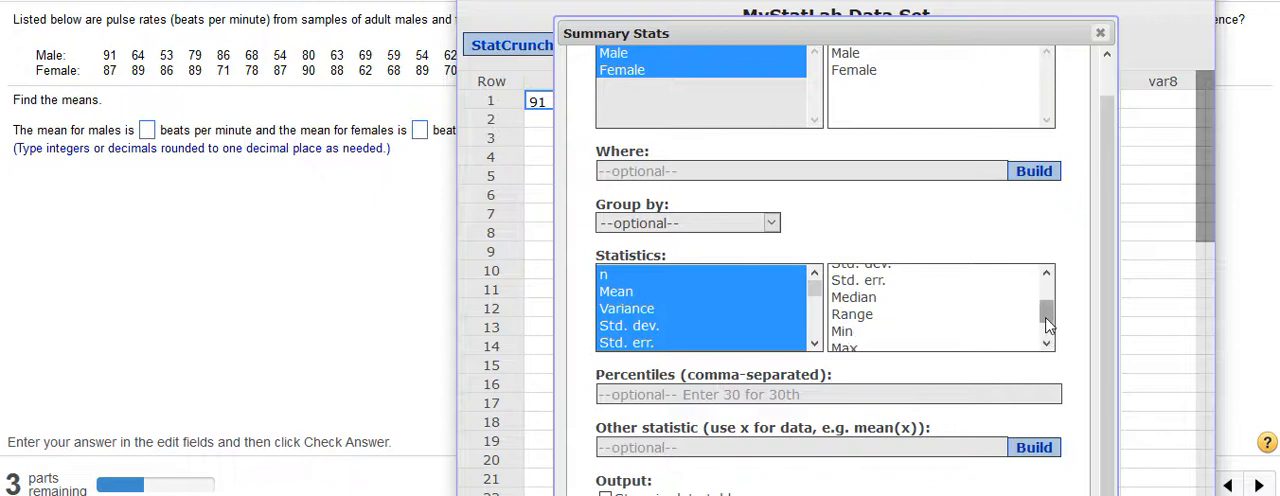
scroll(down, 3)
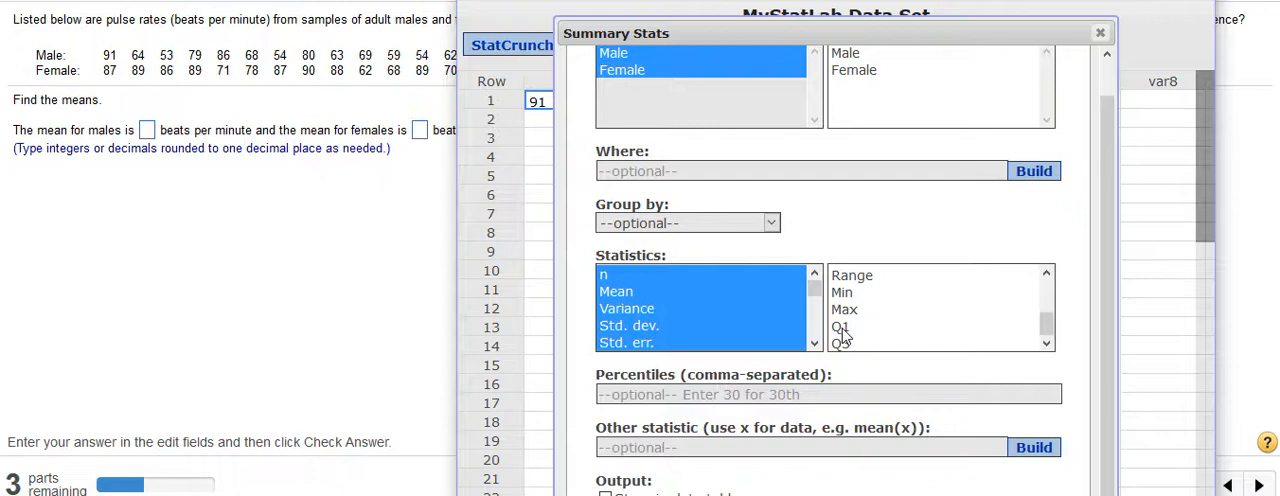
mouse_move(862, 348)
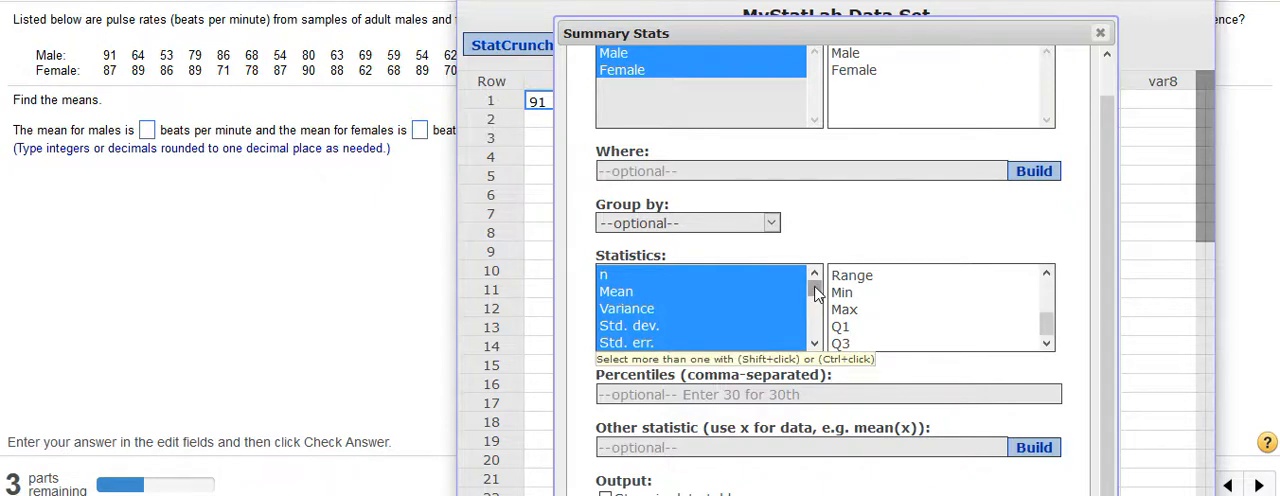
Extend the chosen statistics from n down to Q3 and scroll toward Mode
click(814, 308)
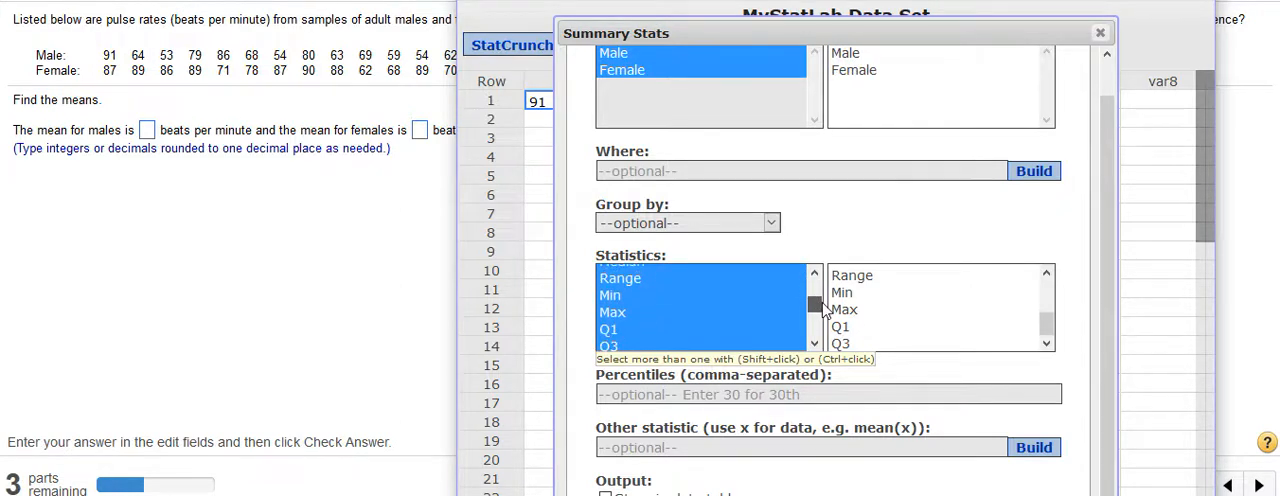
scroll(down, 3)
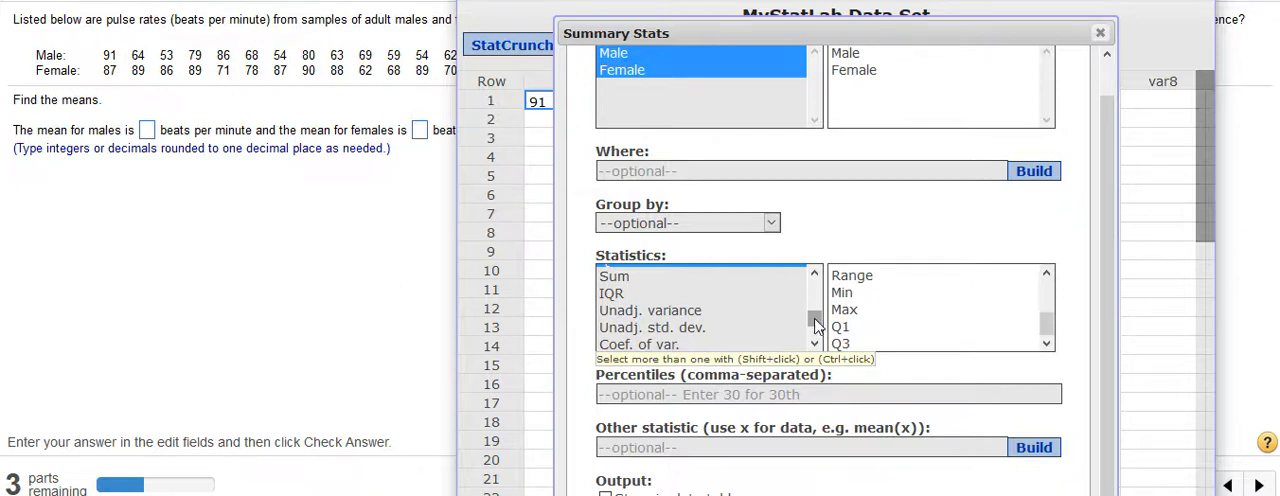
scroll(down, 3)
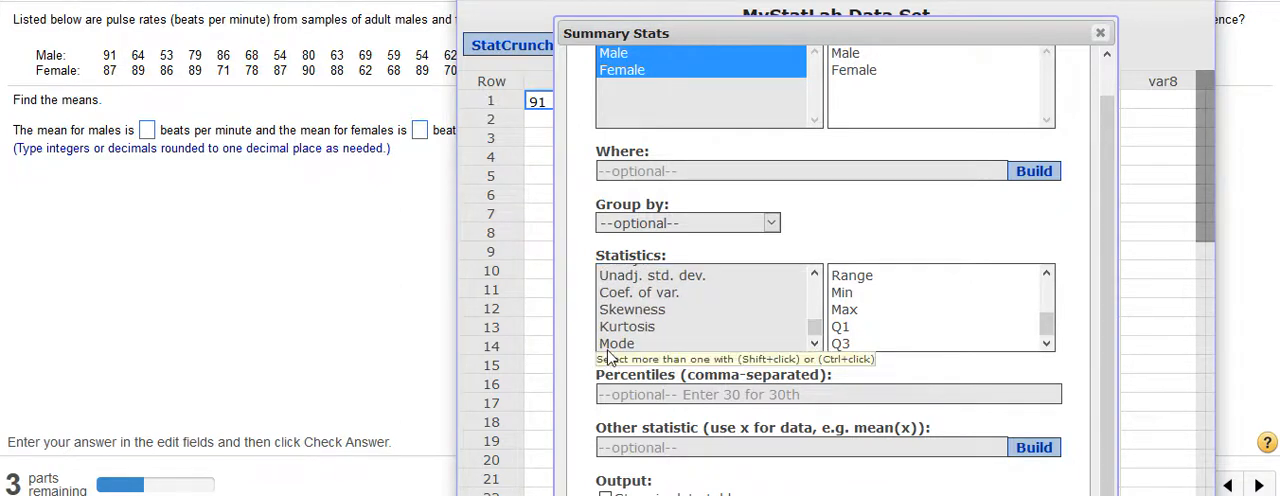
mouse_move(868, 292)
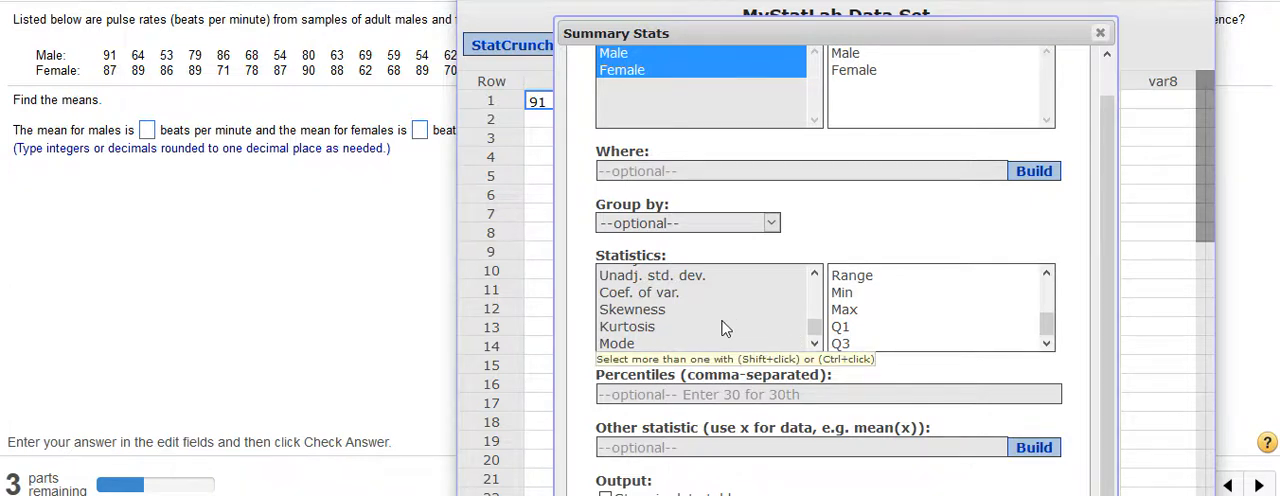
mouse_move(640, 352)
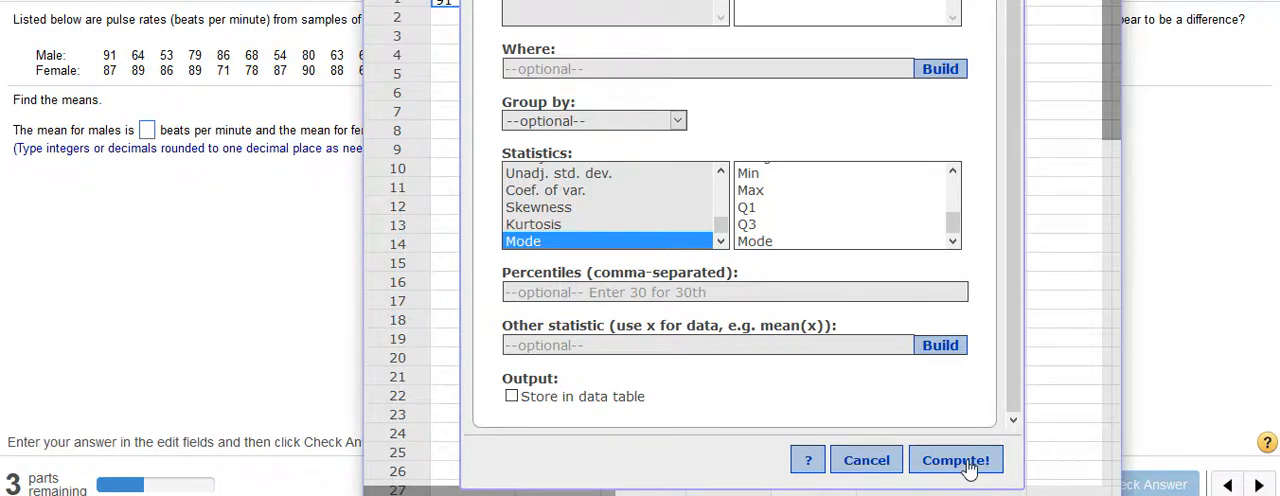
Compute the summary table, giving Male mean 70 and Female mean about 80.67
click(954, 460)
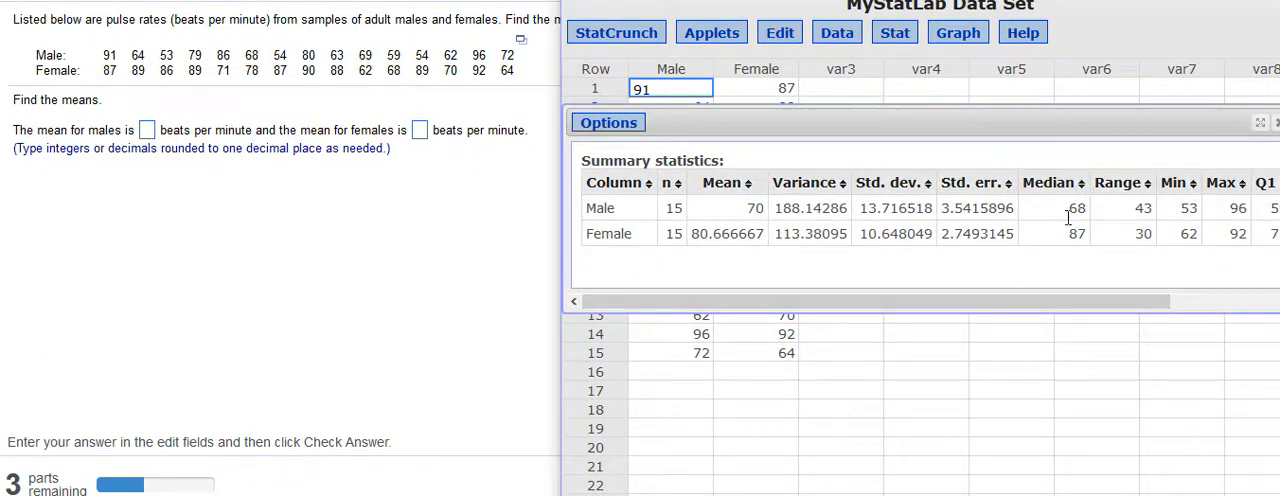
mouse_move(1050, 228)
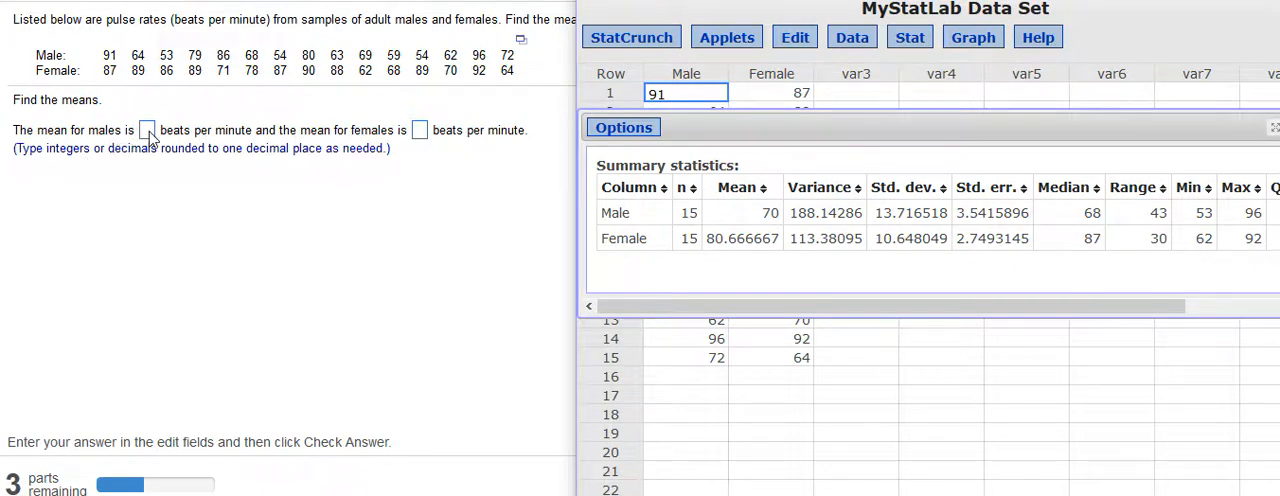
mouse_move(90, 168)
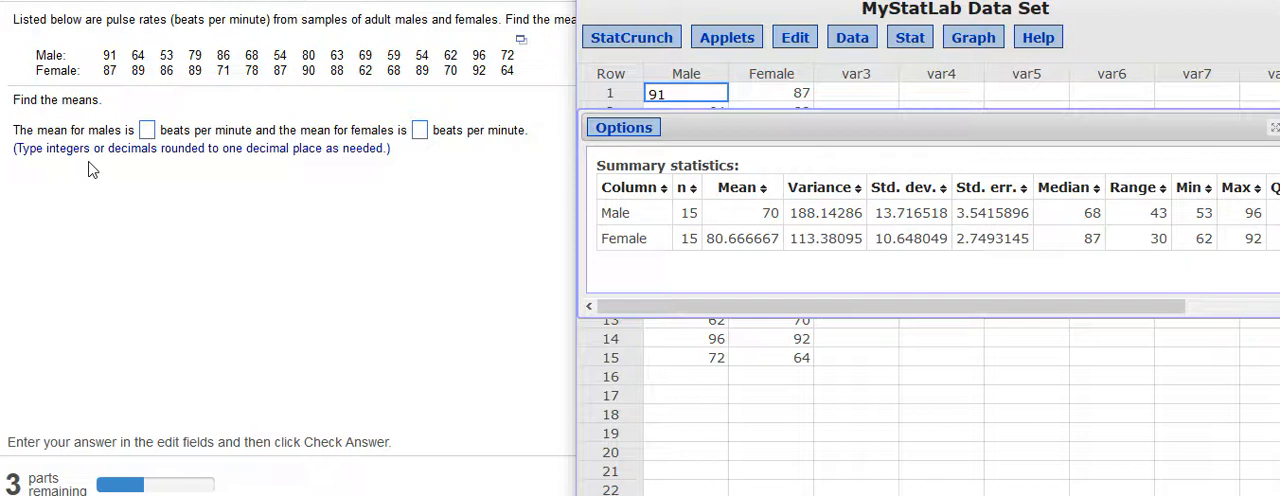
mouse_move(398, 168)
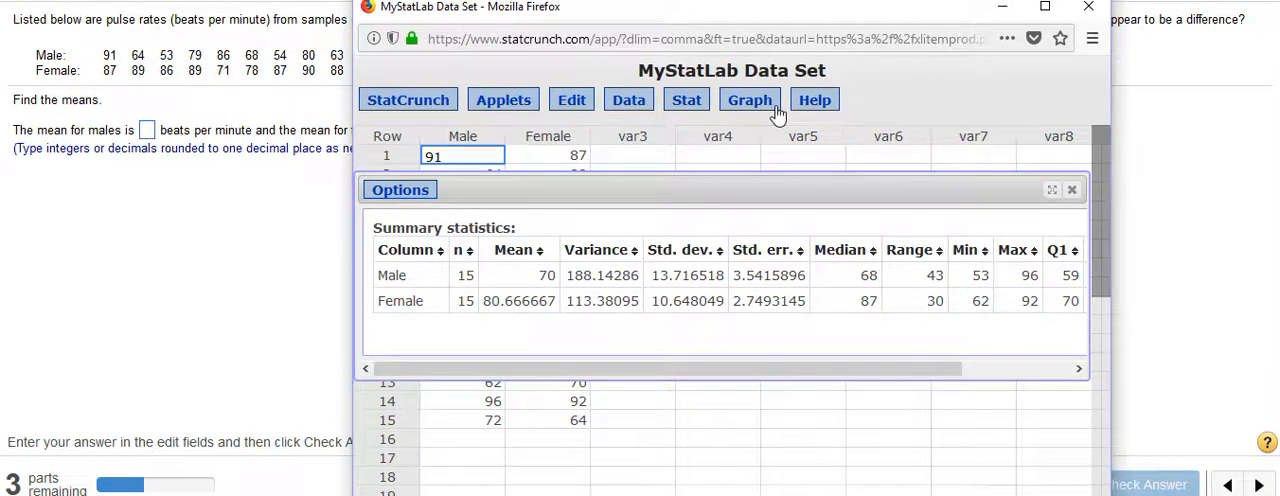
mouse_move(932, 64)
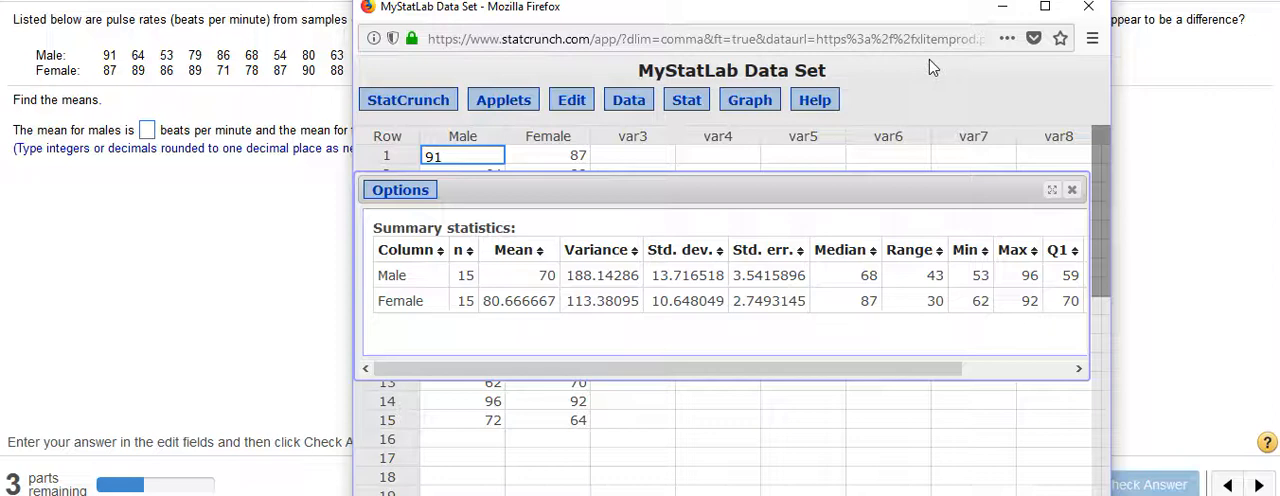
mouse_move(1164, 56)
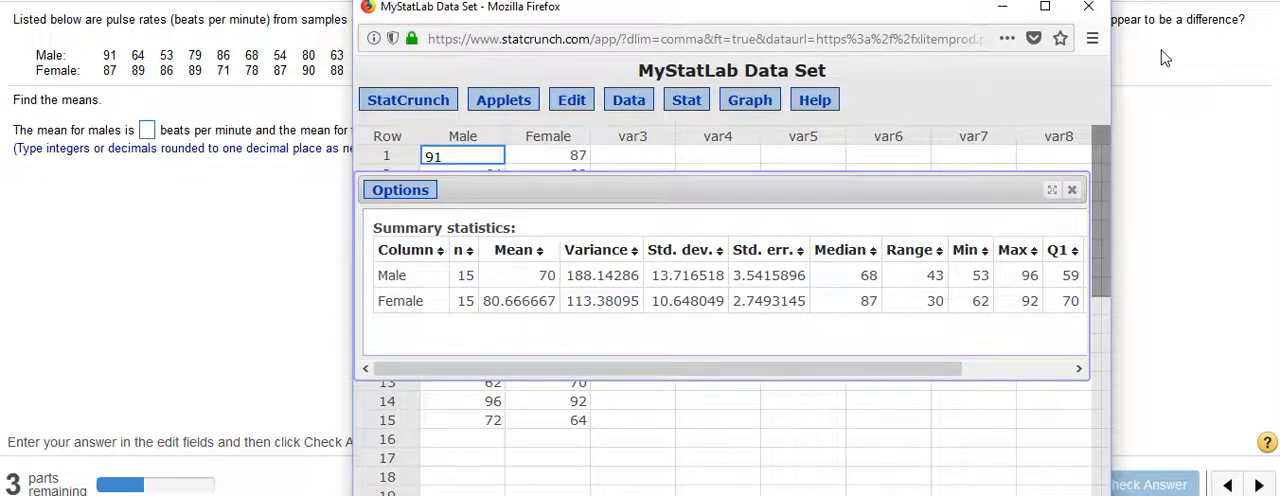